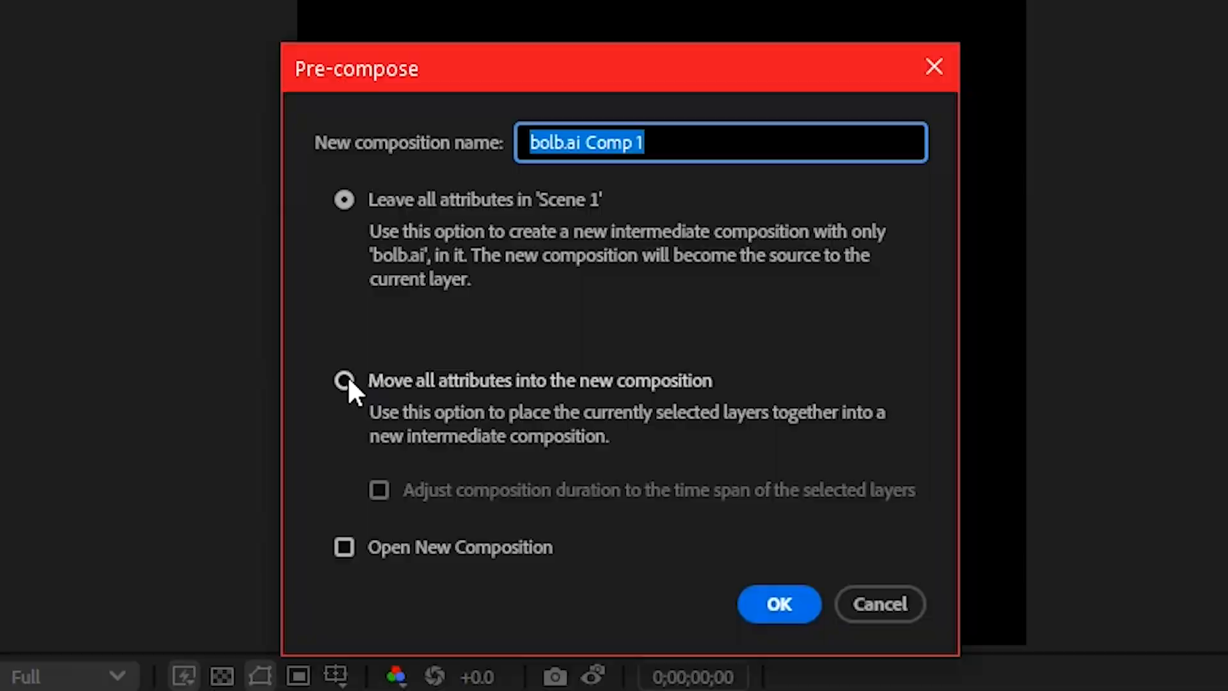
Step: Pre-compose bolb.ai moving all attributes into the new bolb.ai Comp 1 composition
click(778, 604)
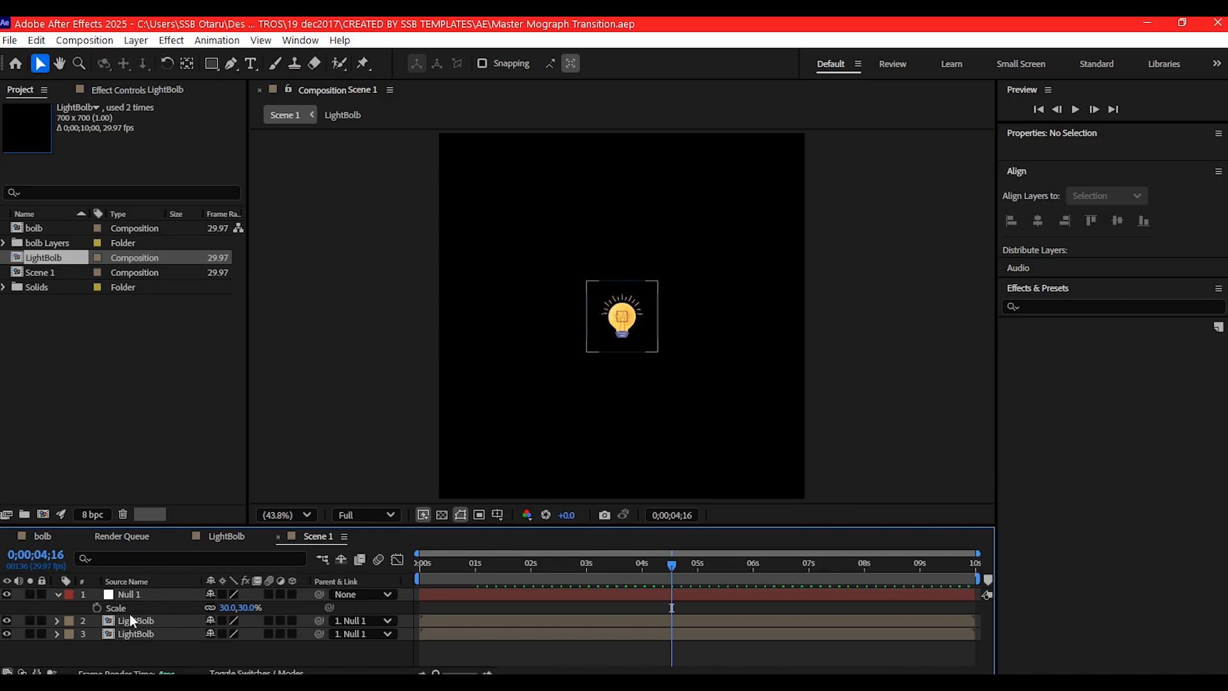
click(137, 620)
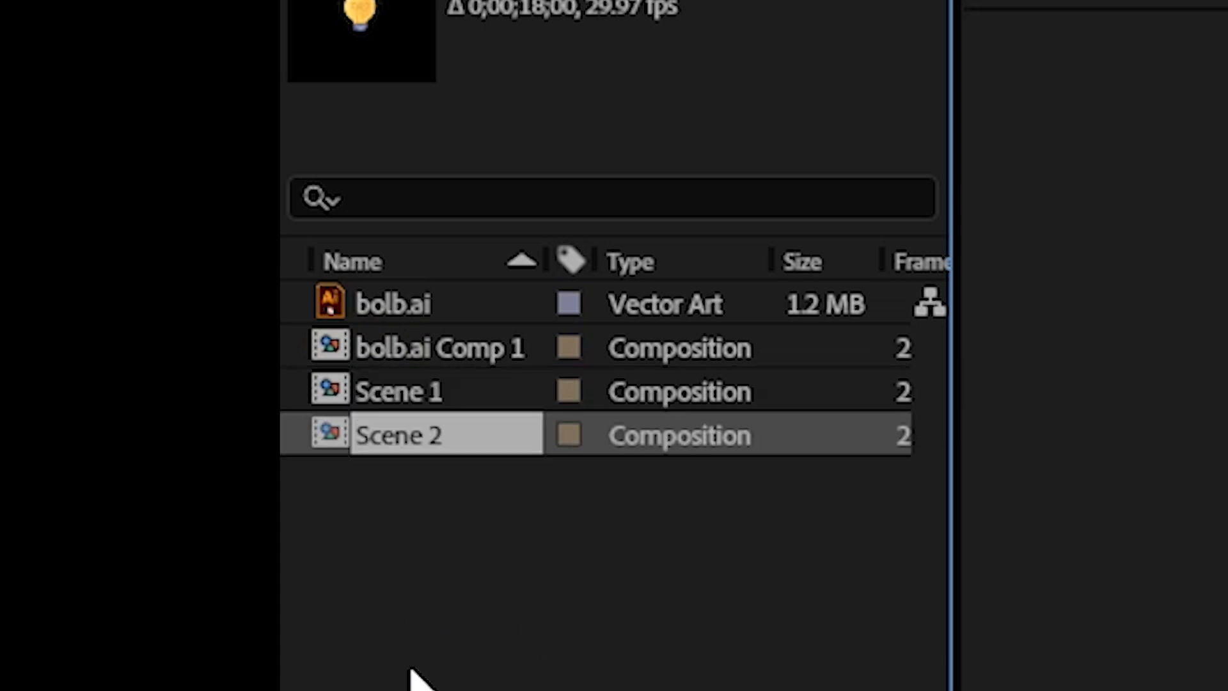
Step: Open the newly added Scene 2 composition from the Project panel
double_click(398, 435)
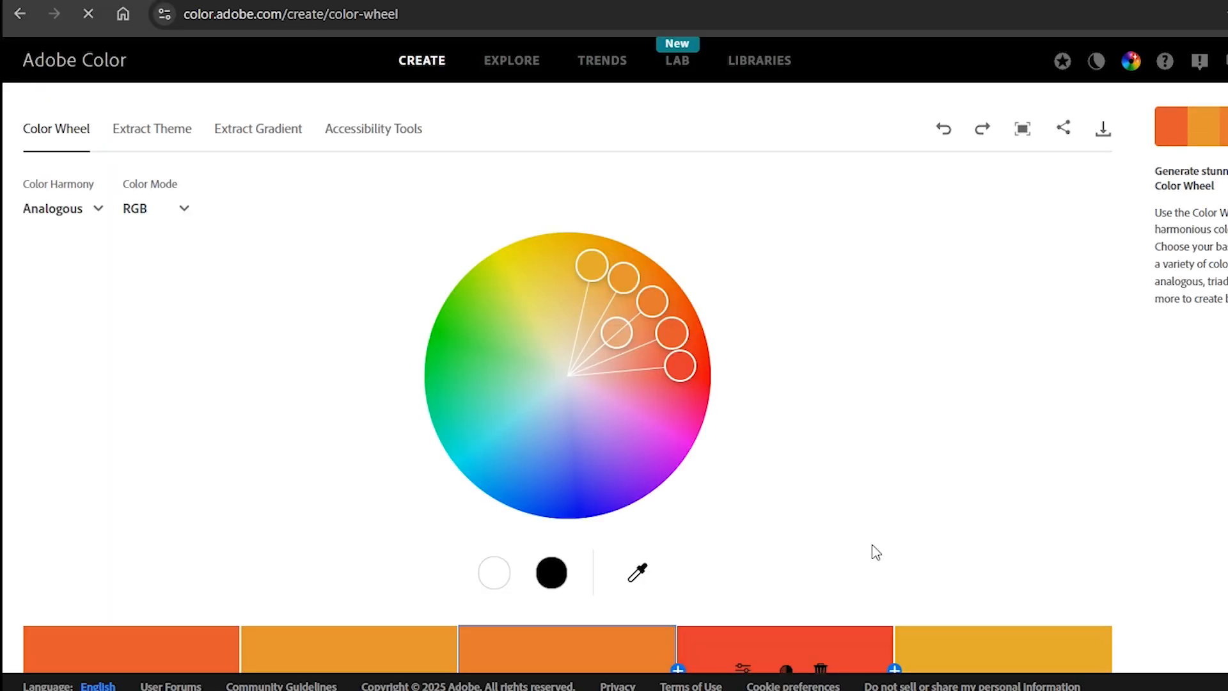
Step: Scroll the Adobe Color wheel page while building the analogous orange palette
scroll(down, 3)
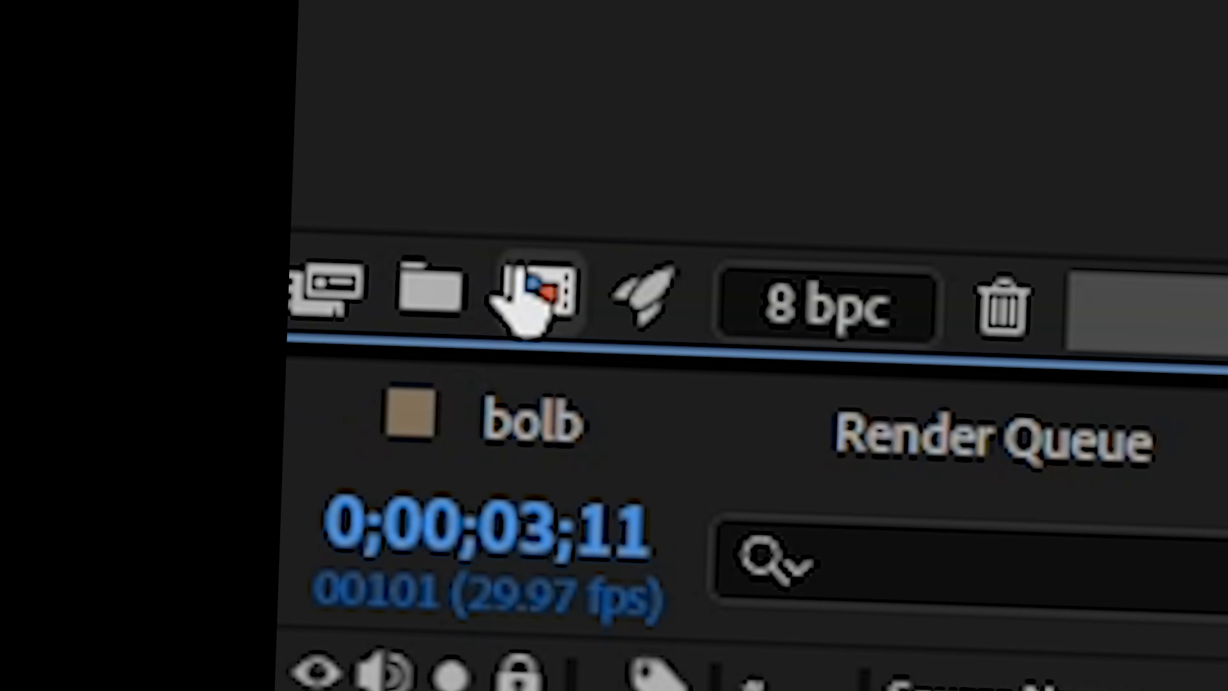
Step: Create a new 1080 by 1080, 10-second composition and rename it for the shoe ad
click(535, 301)
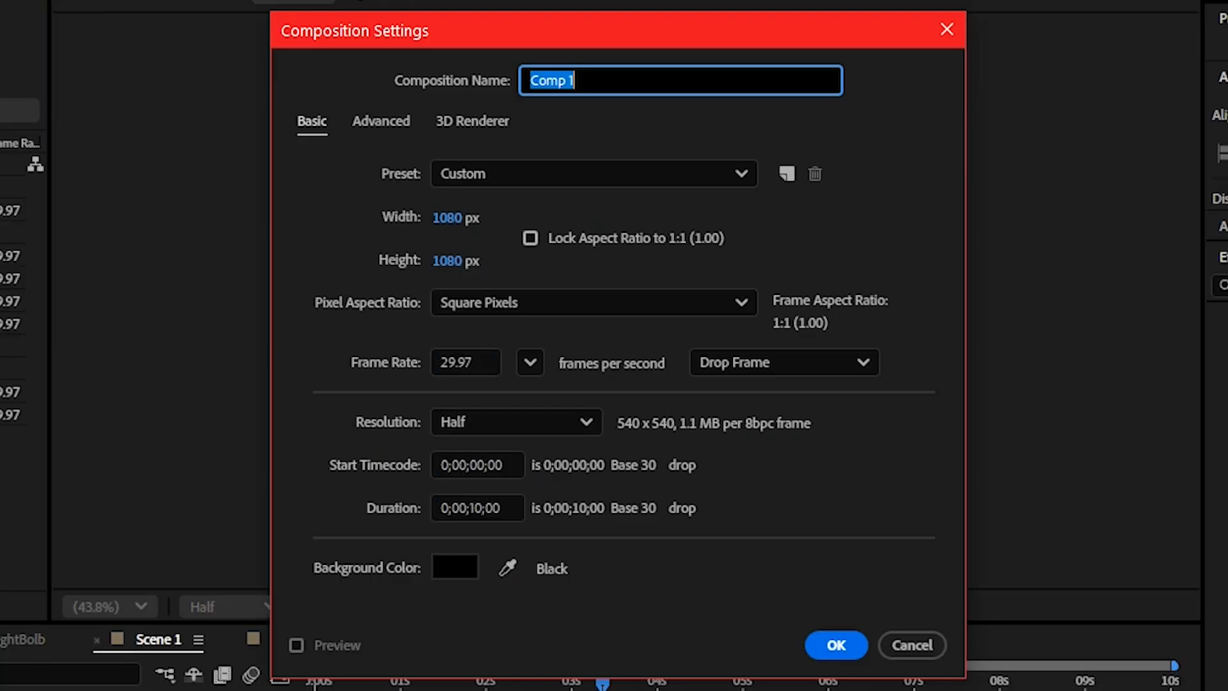
mouse_move(647, 118)
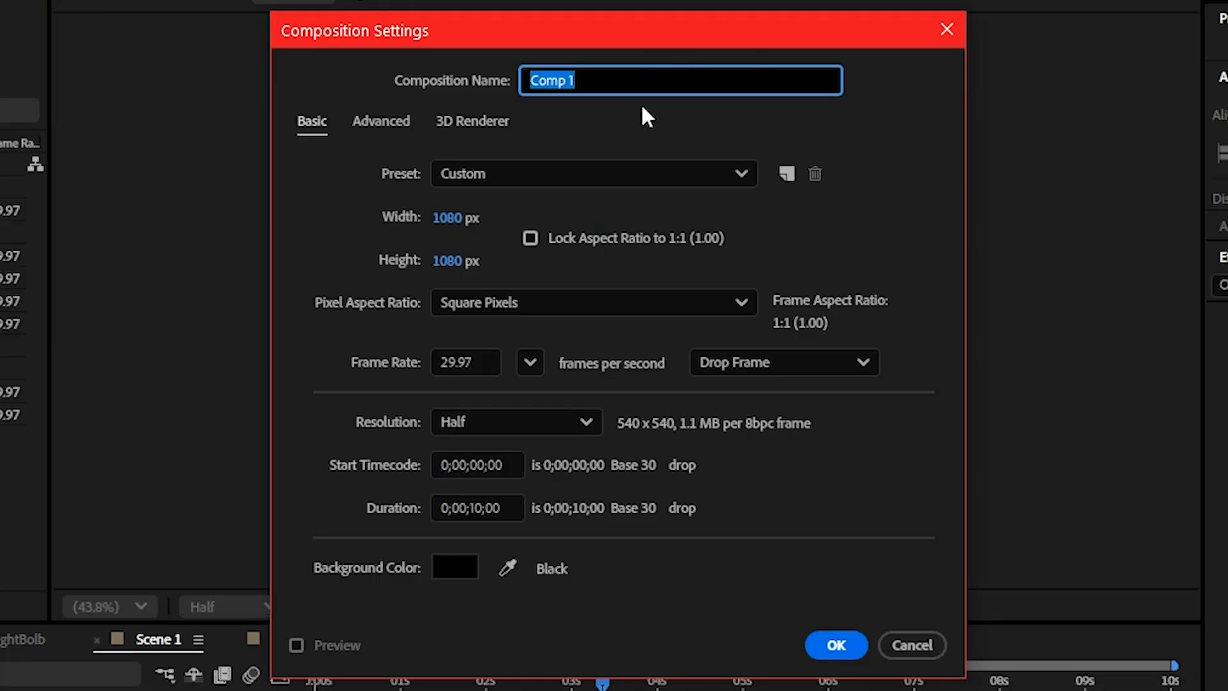
click(835, 644)
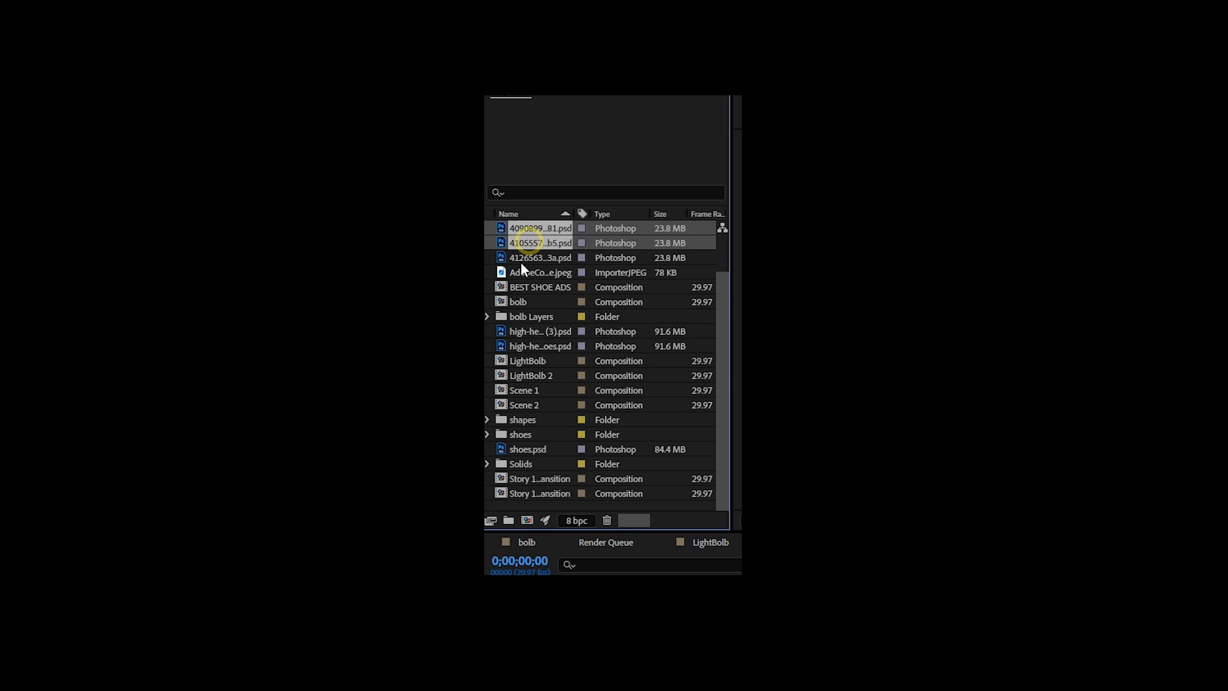
Step: Select the shoe .psd files in the Project panel for the BEST SHOE ADS timeline
click(486, 419)
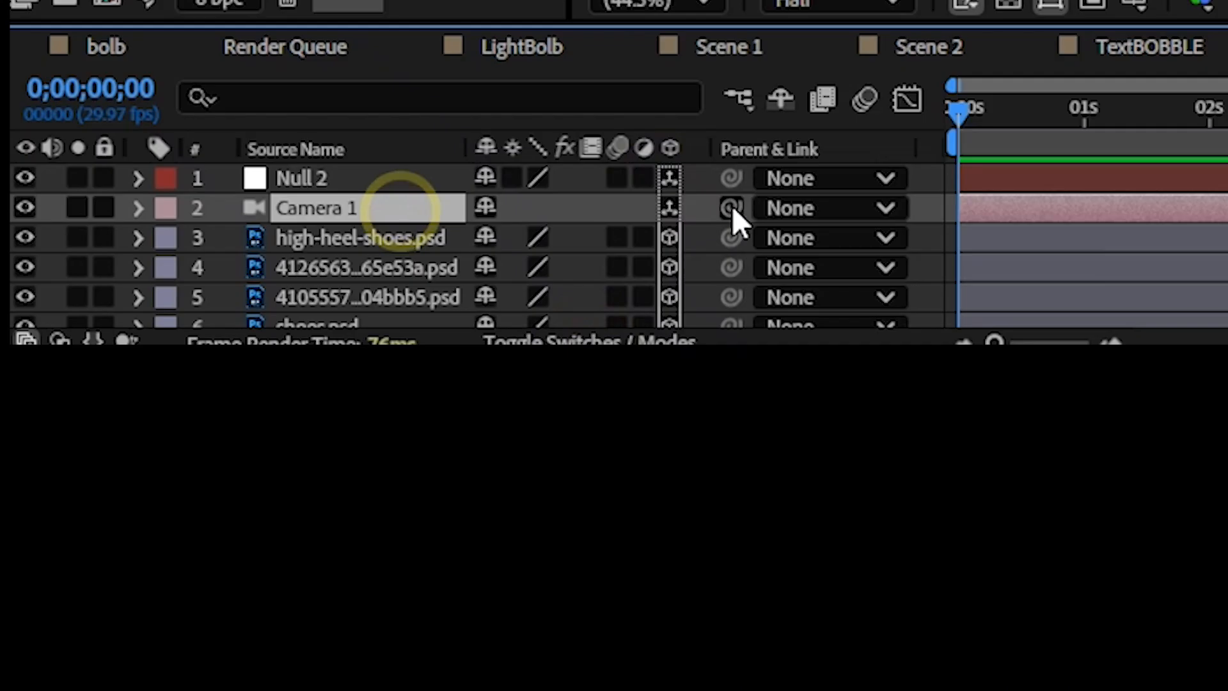
Step: Parent Camera 1 to Null 2 and switch the Composition viewer from 2 Views to 1 View
click(1024, 521)
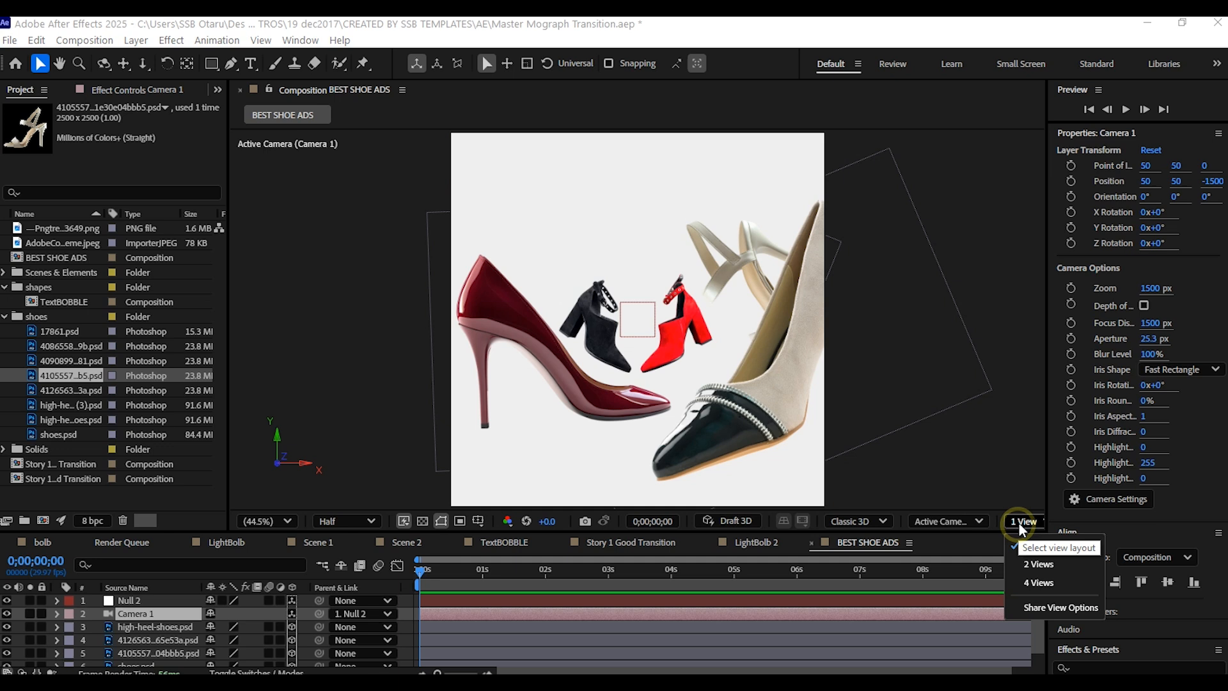
click(1038, 564)
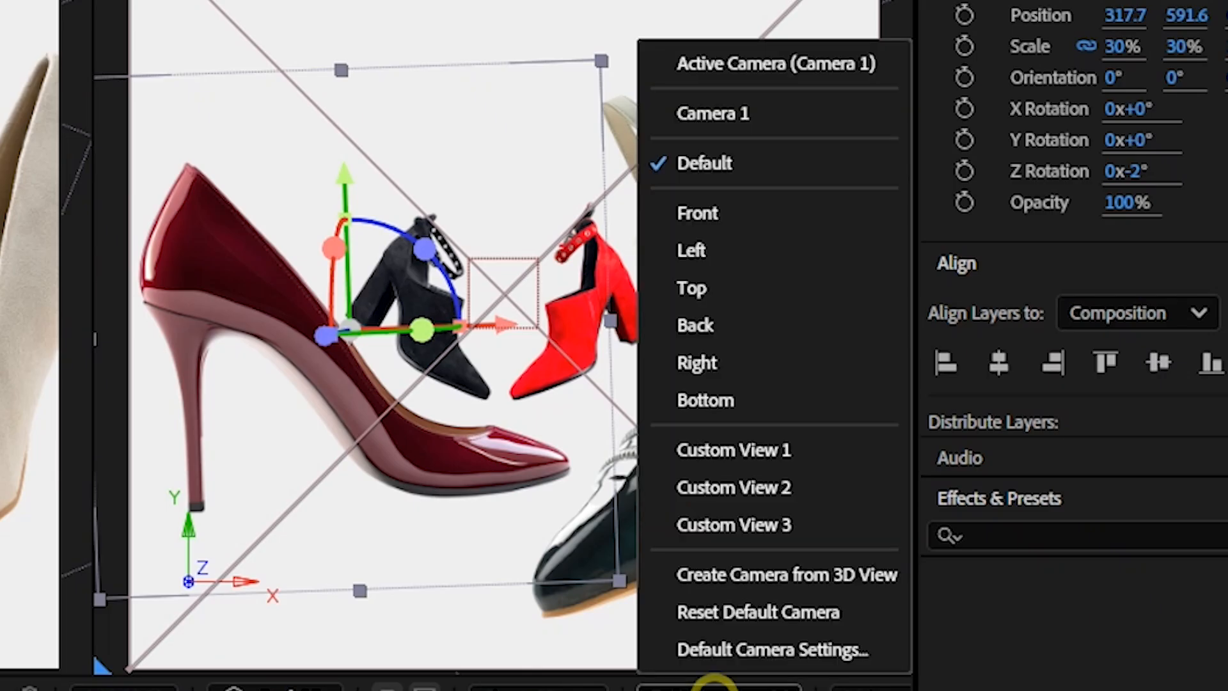
click(690, 288)
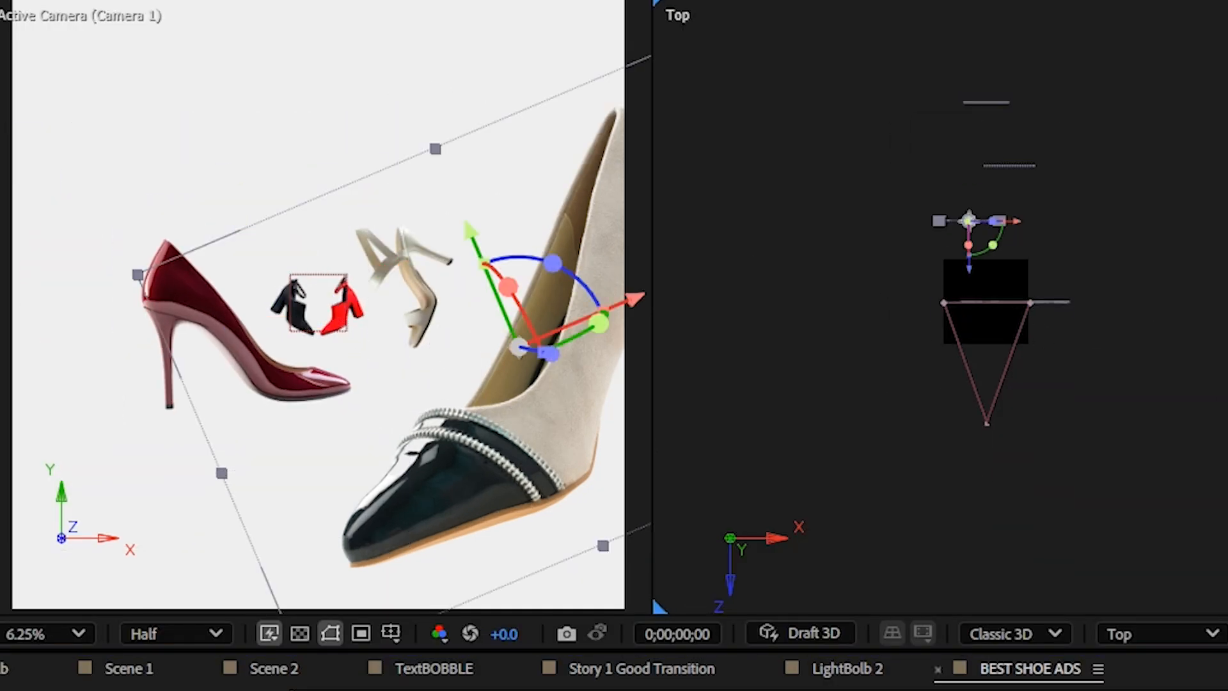
click(1017, 521)
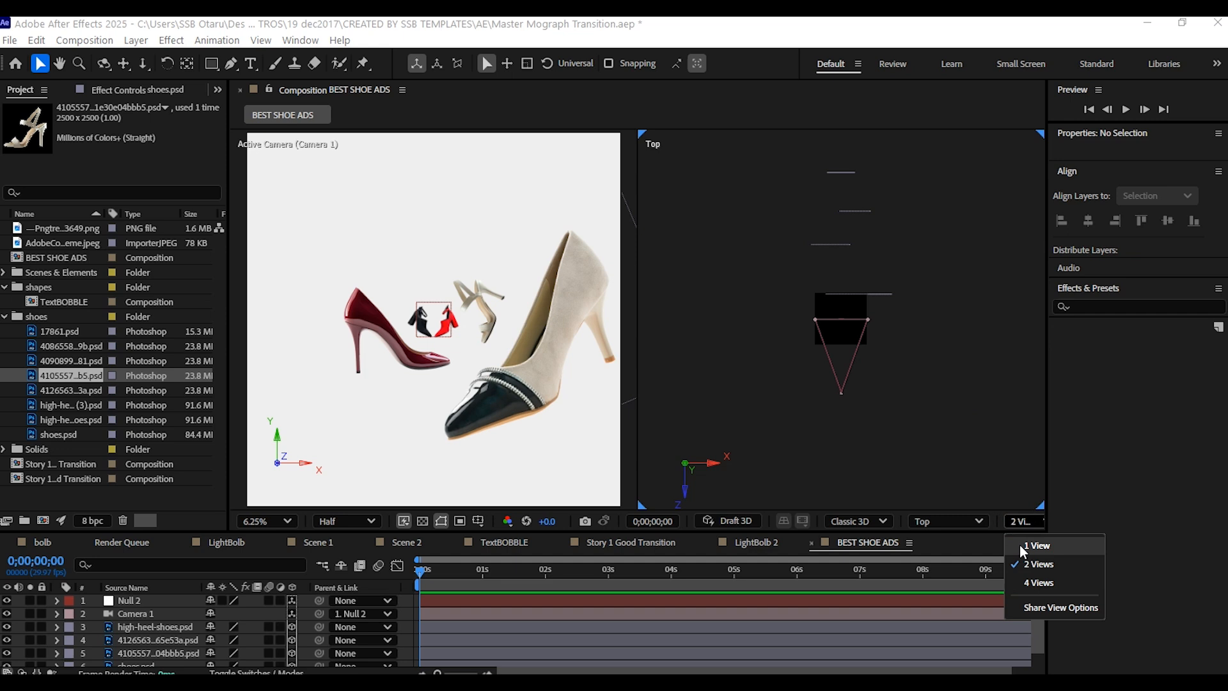
click(1034, 545)
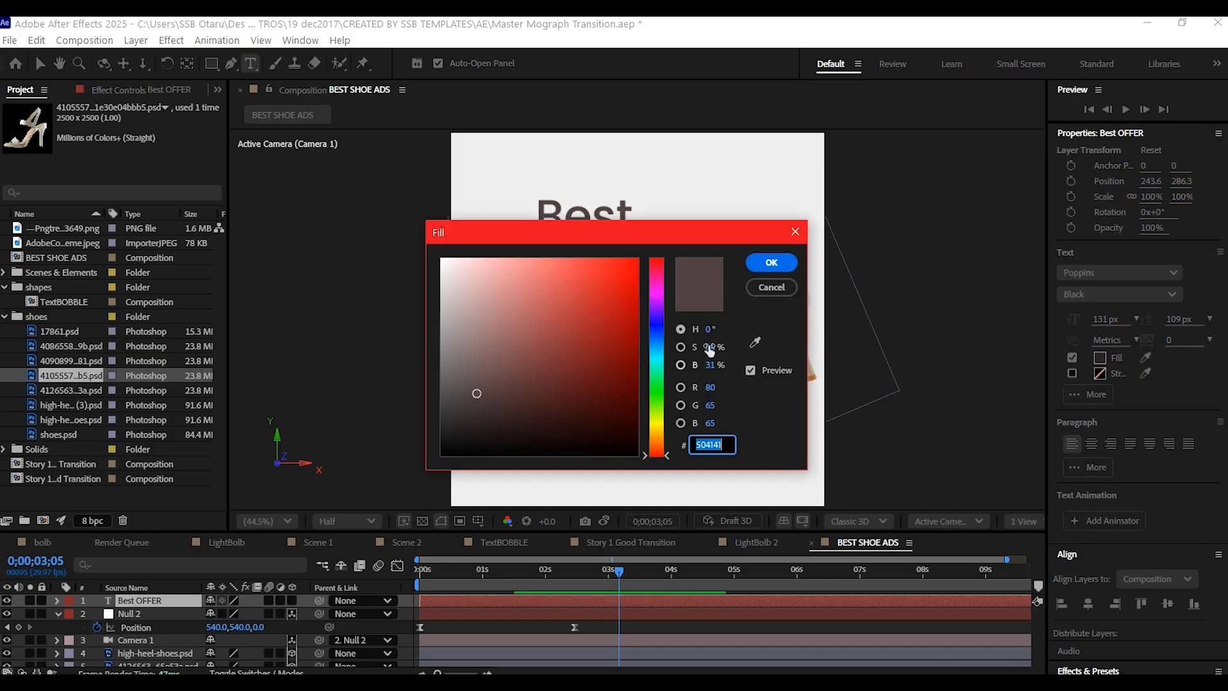
Step: Fill the Best OFFER text with #504141 and add a per-character Position animator
click(770, 261)
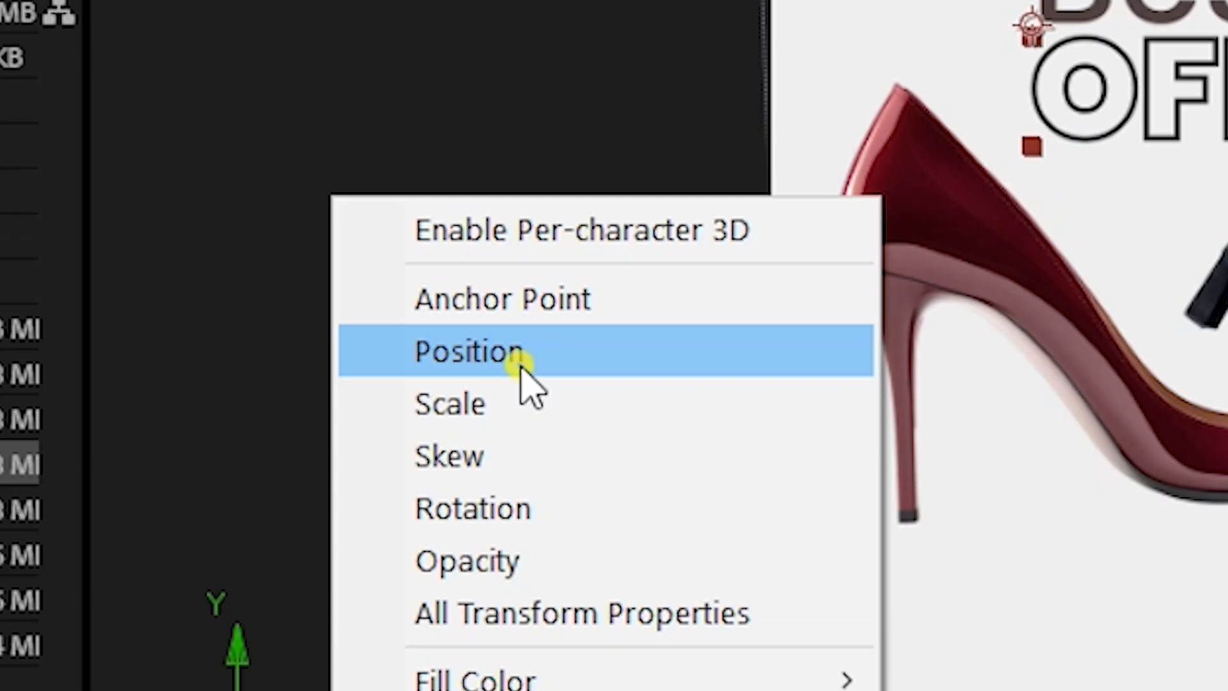
click(469, 350)
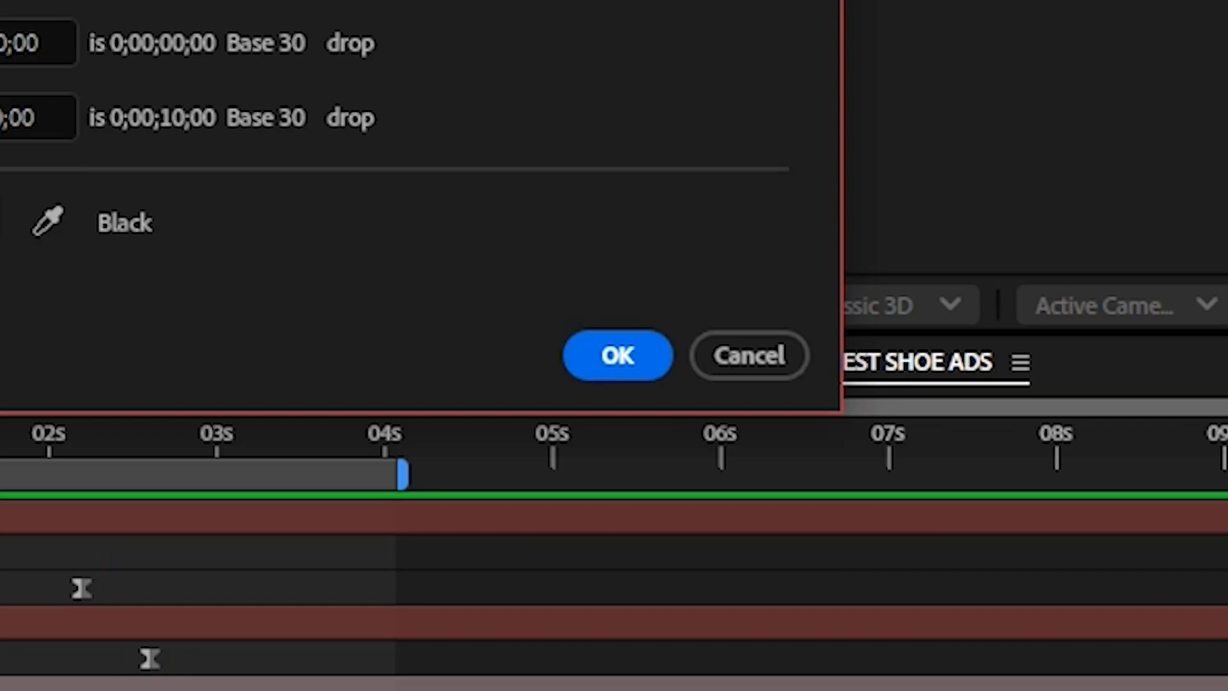
Step: Apply the longer duration in Composition Settings so the shoe ad runs about 30 seconds
click(616, 354)
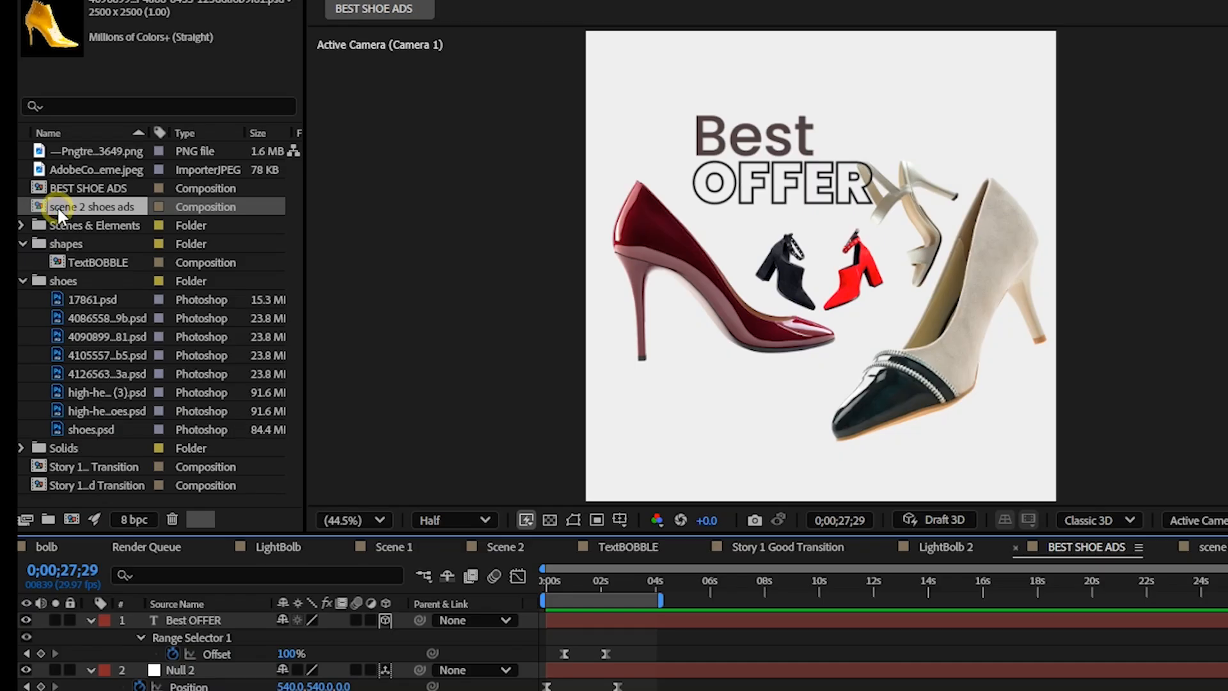
Step: Nest scene 2 shoes ads into the main ad timeline and add a new Null Object
double_click(92, 207)
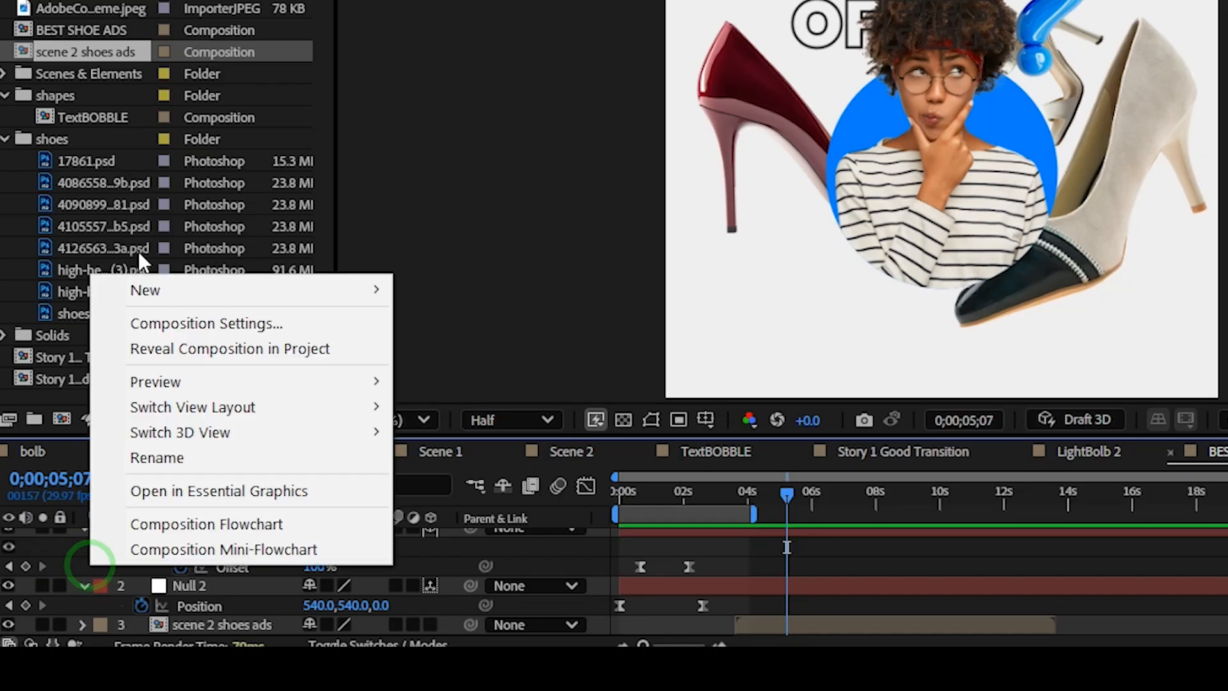
mouse_move(144, 290)
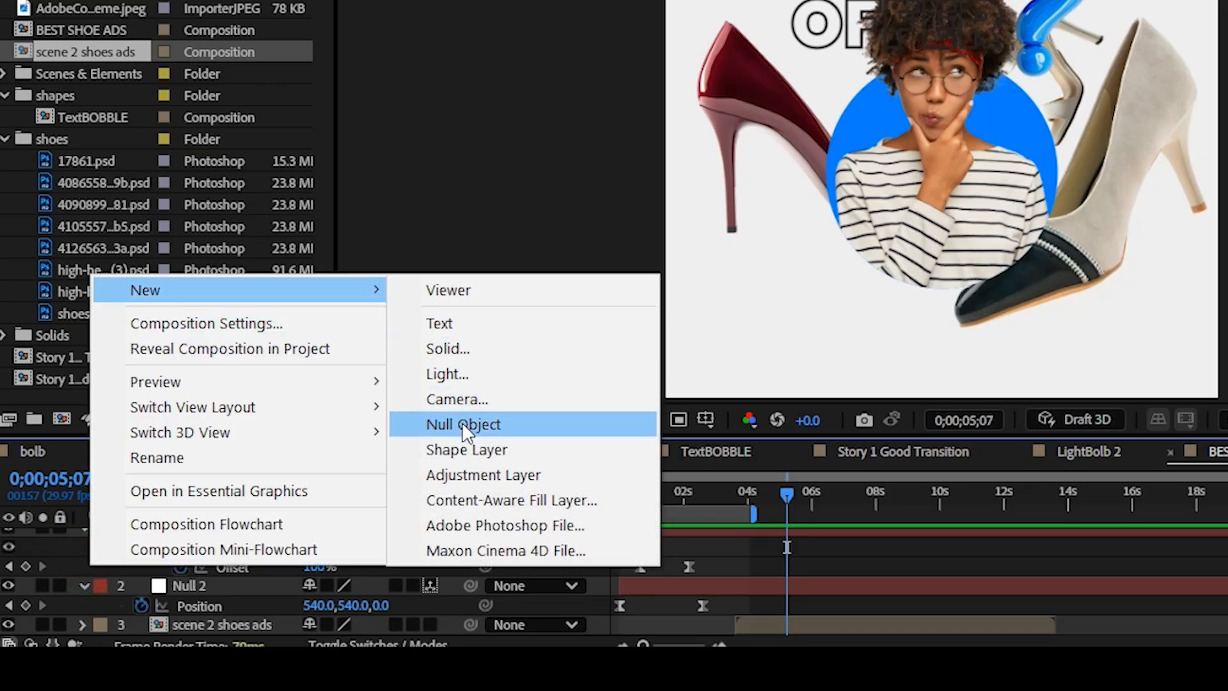
click(463, 424)
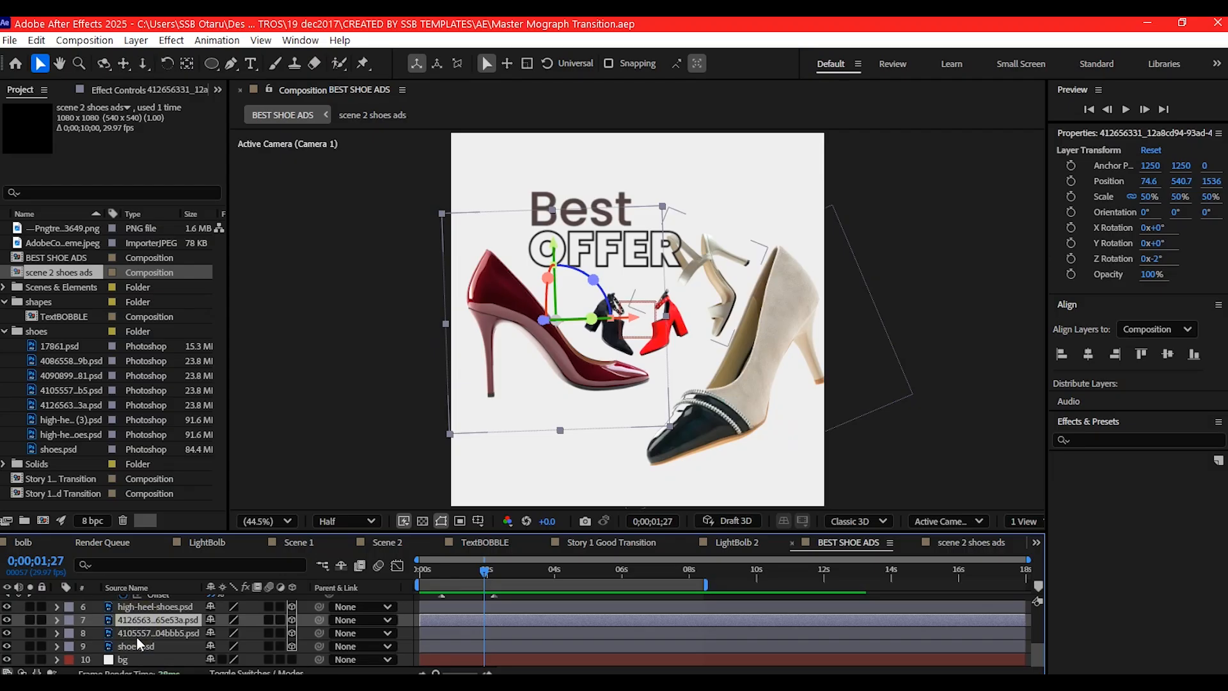
Step: Select a shoe image layer to adjust its 3D transform around the Best OFFER title
click(158, 632)
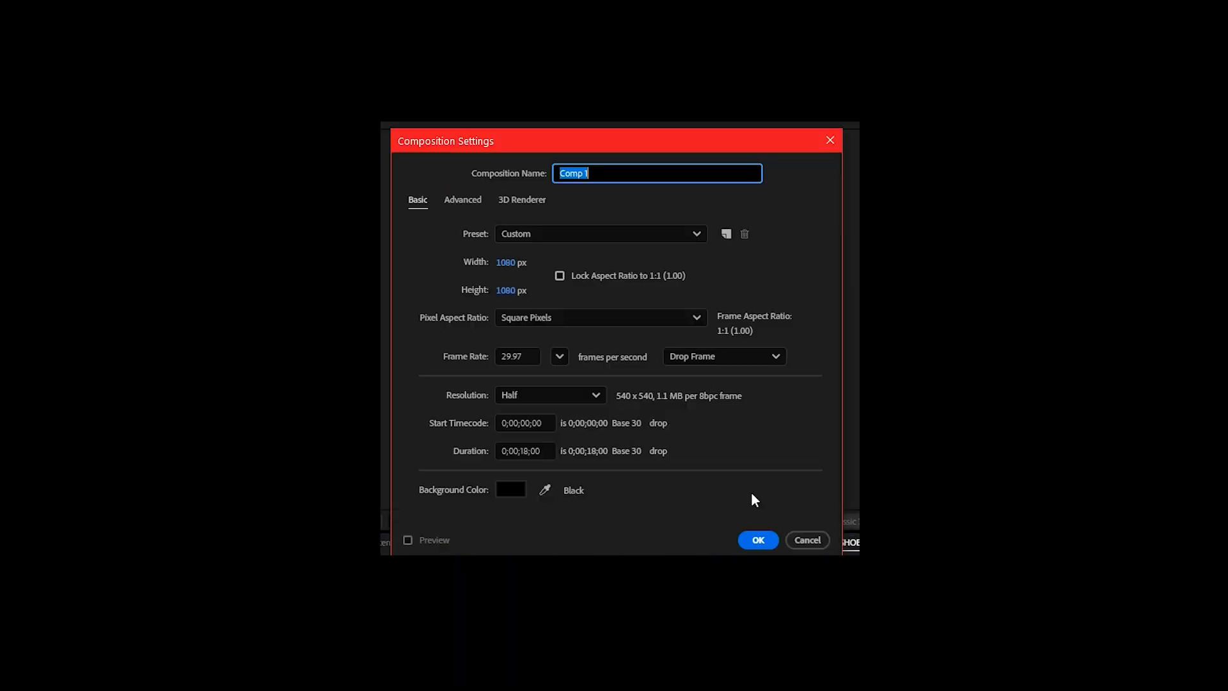
Step: Create the 1080×1080, 18 s composition named Scene 3 Shoe ads
click(755, 539)
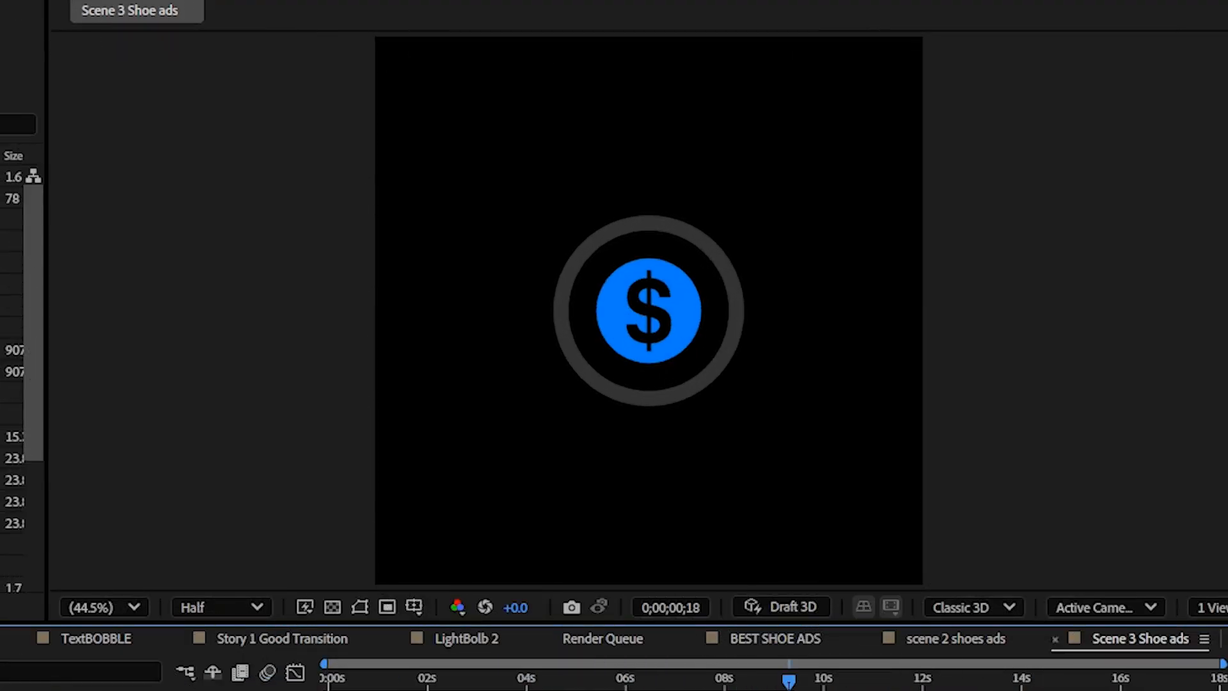